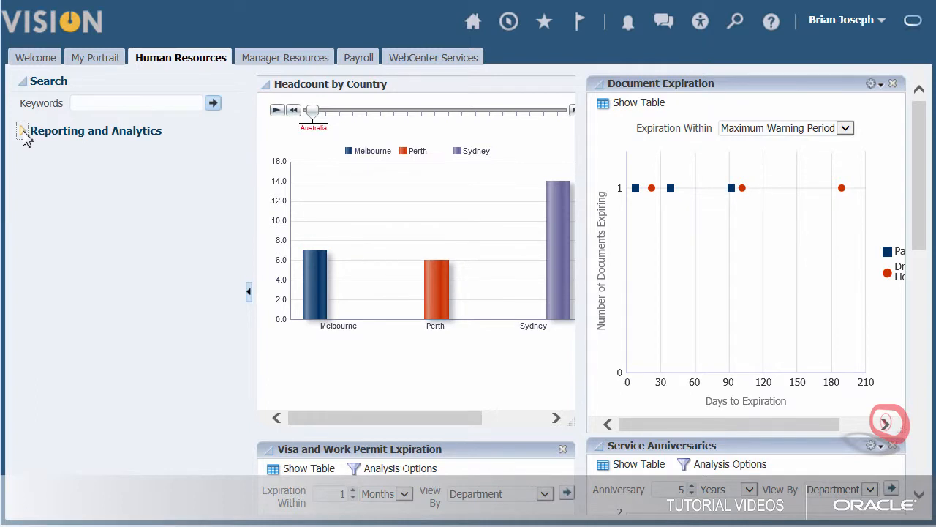
pyautogui.moveTo(22, 130)
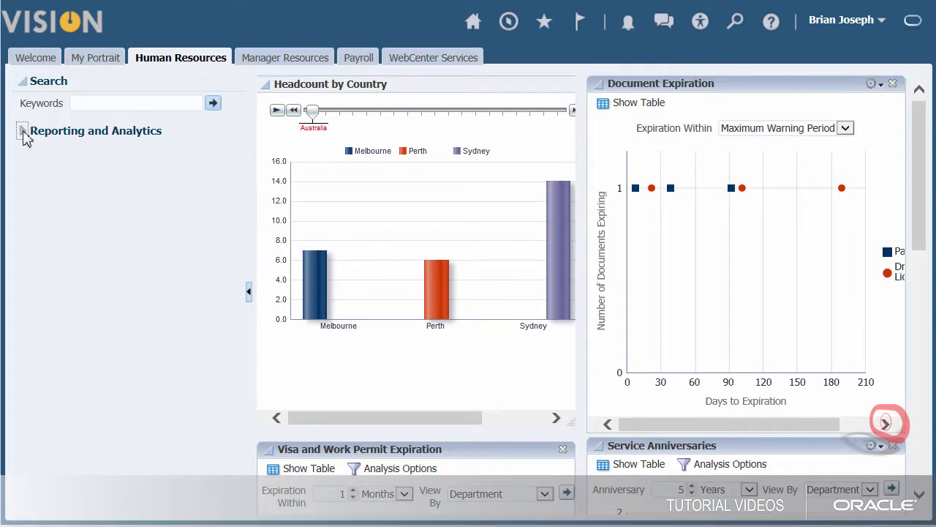
# - Expand Reporting and Analytics and open the Human Capital Management catalog folder
pyautogui.click(181, 57)
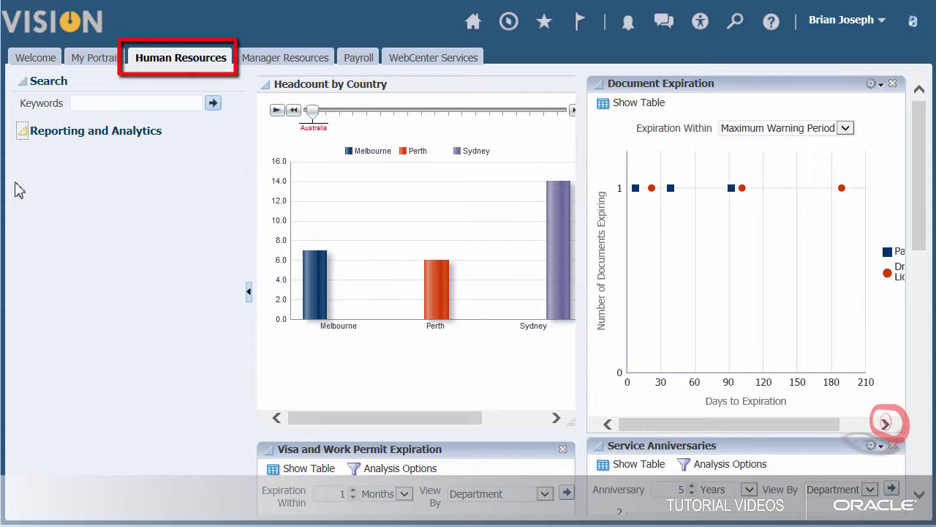
pyautogui.click(95, 130)
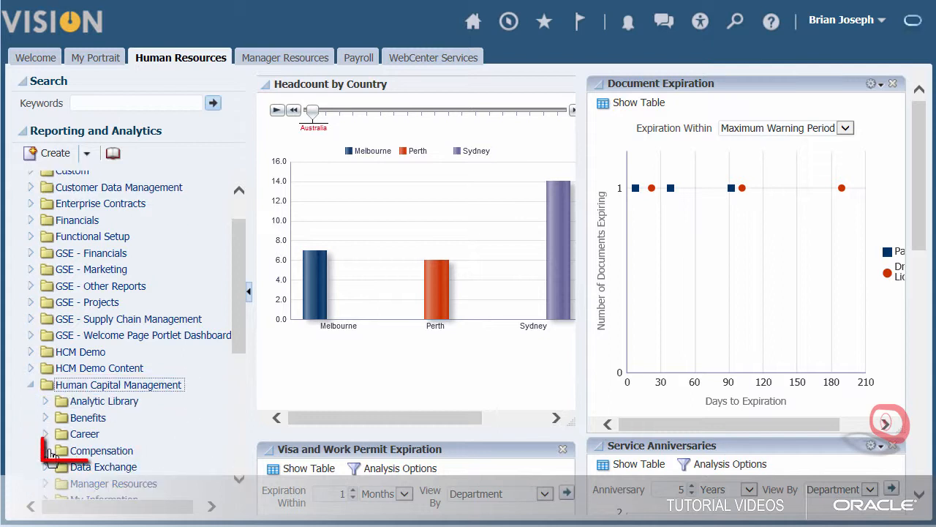
# - Expand Compensation > Transactional Analysis Samples and select the % of Market by Business Unit report
pyautogui.click(45, 449)
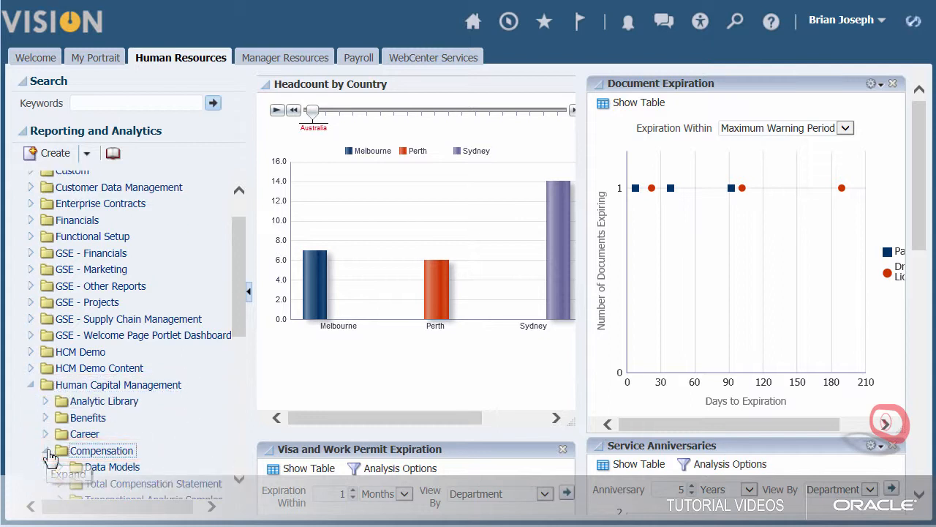
pyautogui.click(49, 450)
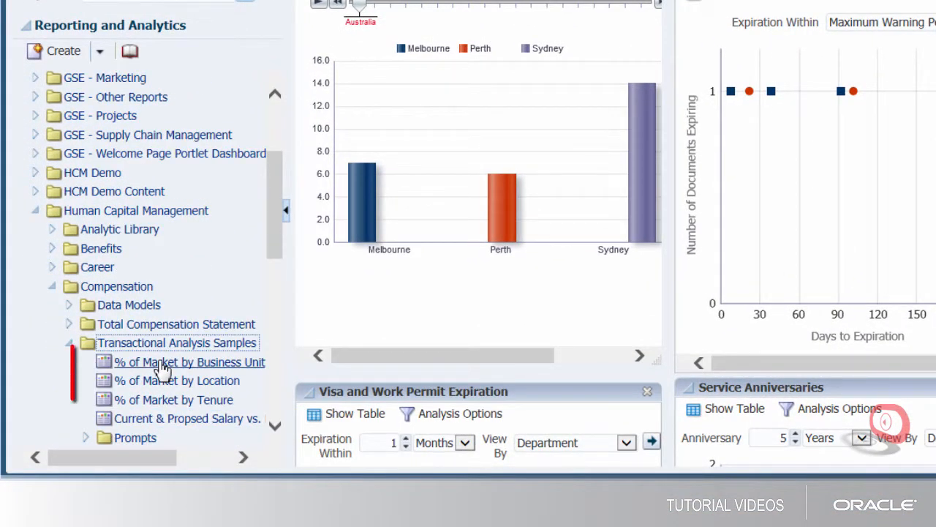
pyautogui.click(190, 361)
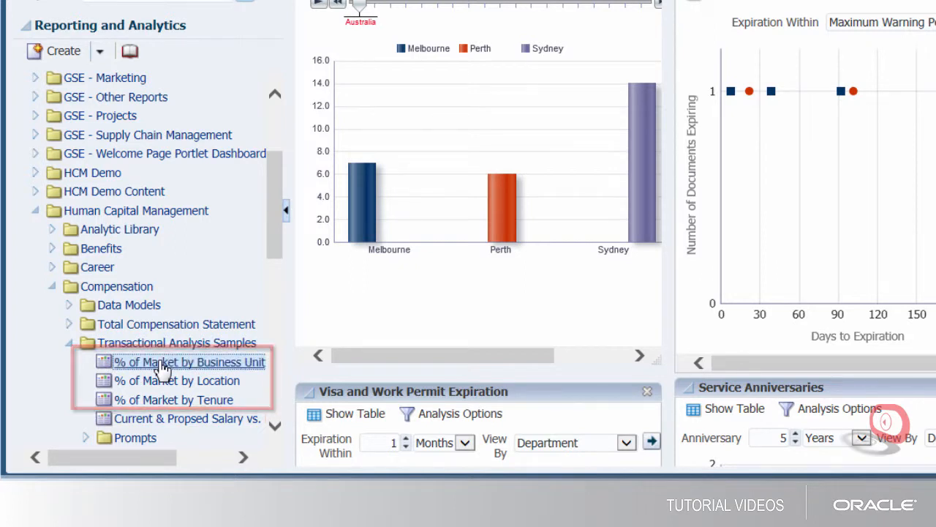
pyautogui.click(189, 361)
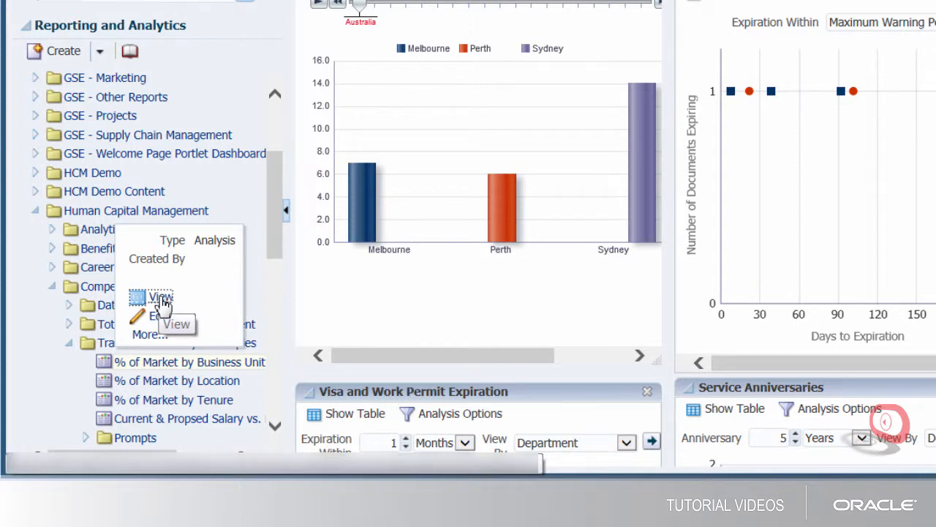
pyautogui.moveTo(161, 296)
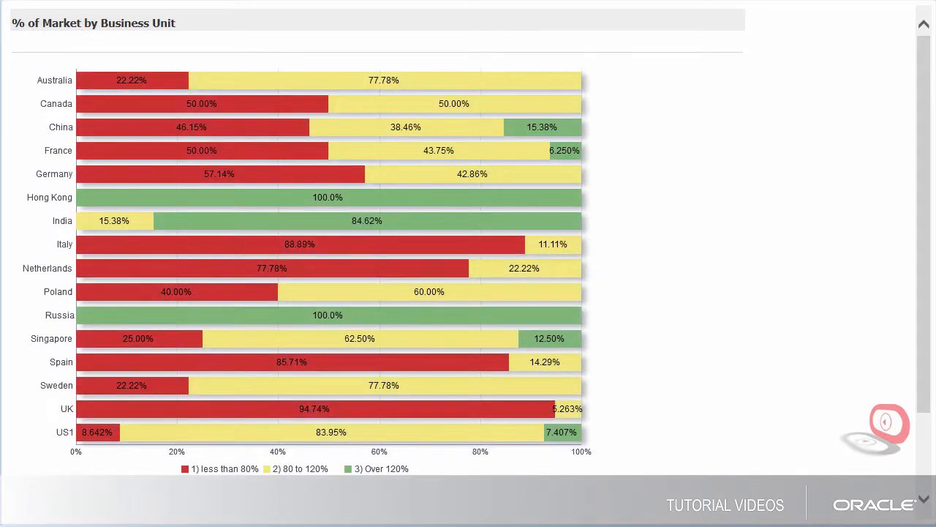
pyautogui.scroll(-3)
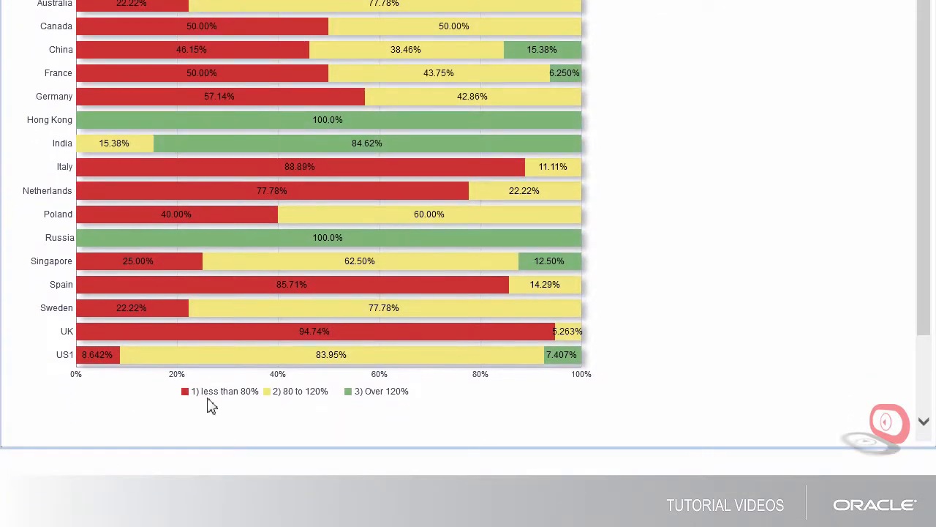
pyautogui.moveTo(328, 412)
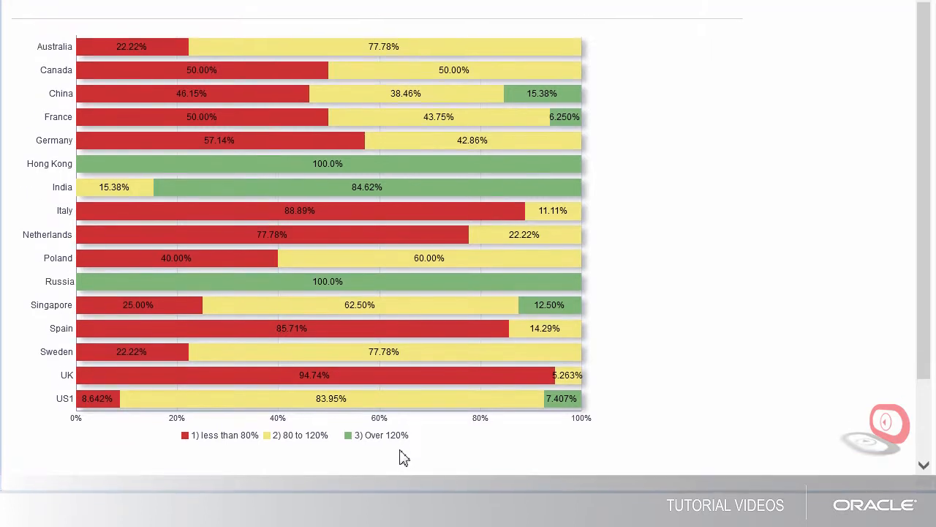
pyautogui.scroll(3)
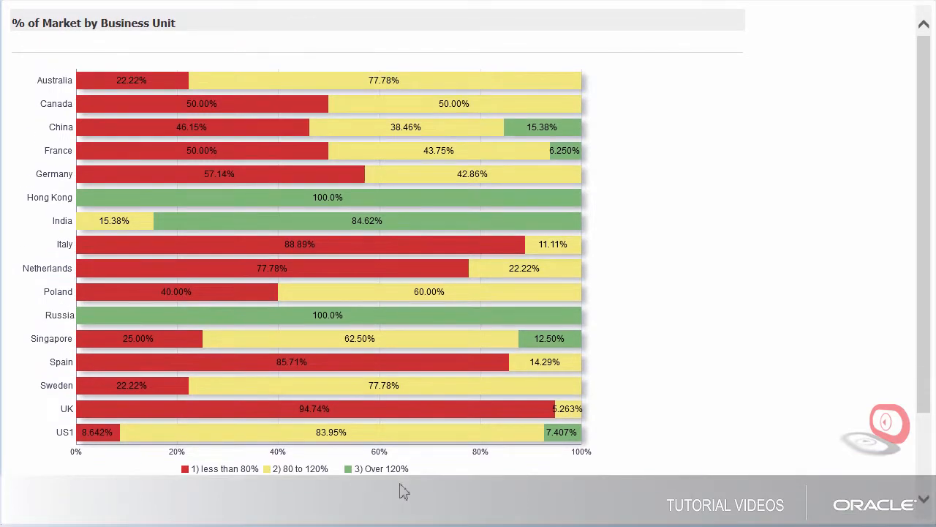
pyautogui.moveTo(376, 490)
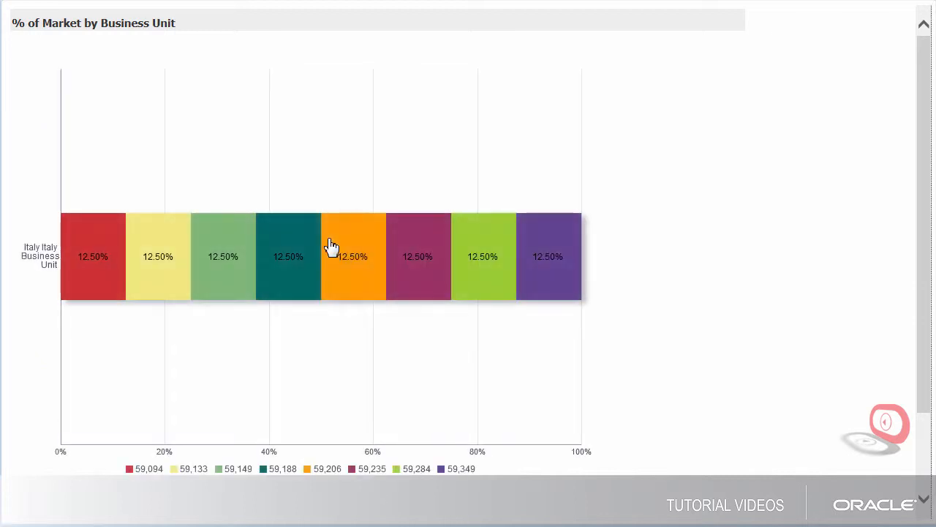
# - Drill into 3-5 Years tenure employees paid below 80% of market in Italy
pyautogui.scroll(-3)
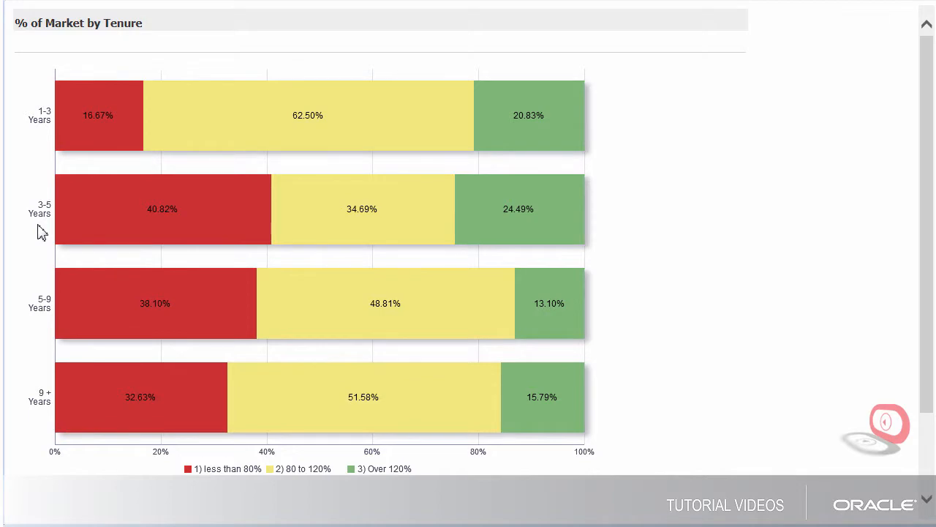
pyautogui.moveTo(148, 226)
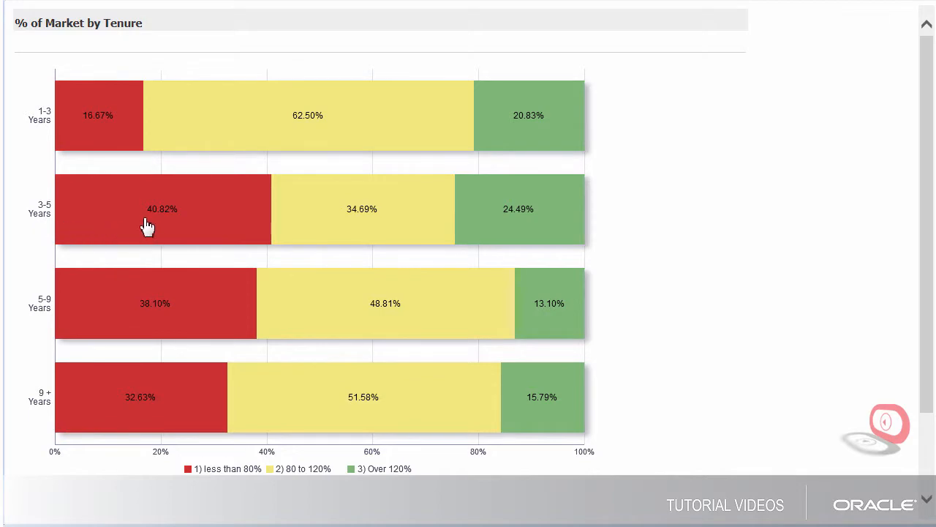
pyautogui.click(162, 209)
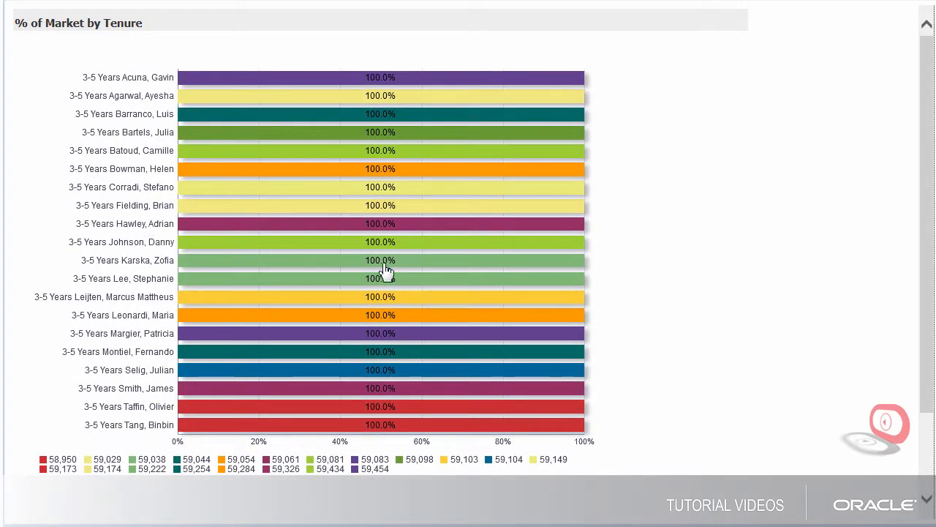
pyautogui.scroll(-3)
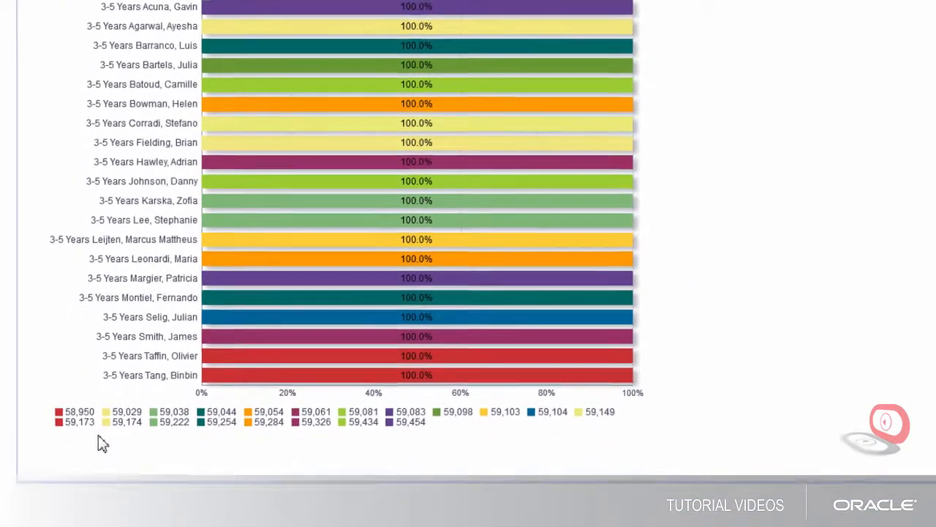